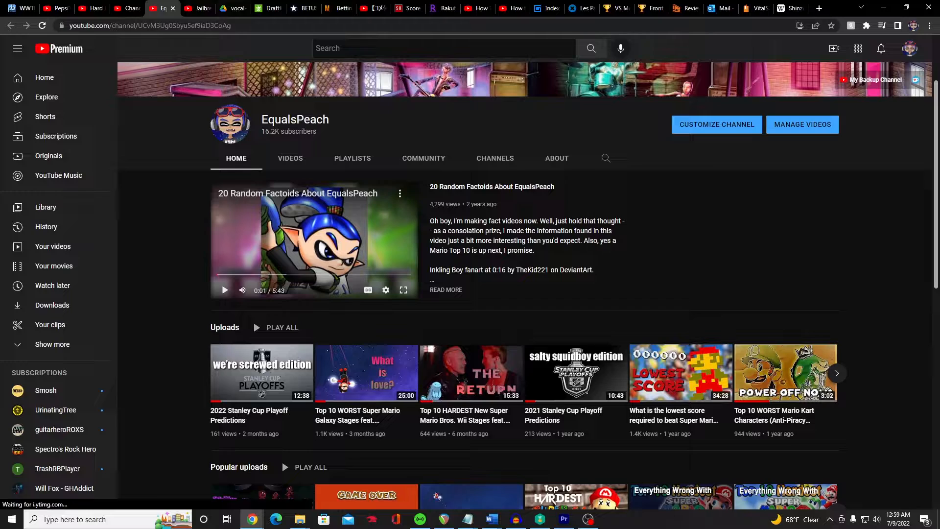
Show the channel's Content > Videos list filtered to Visibility: Public.
click(802, 125)
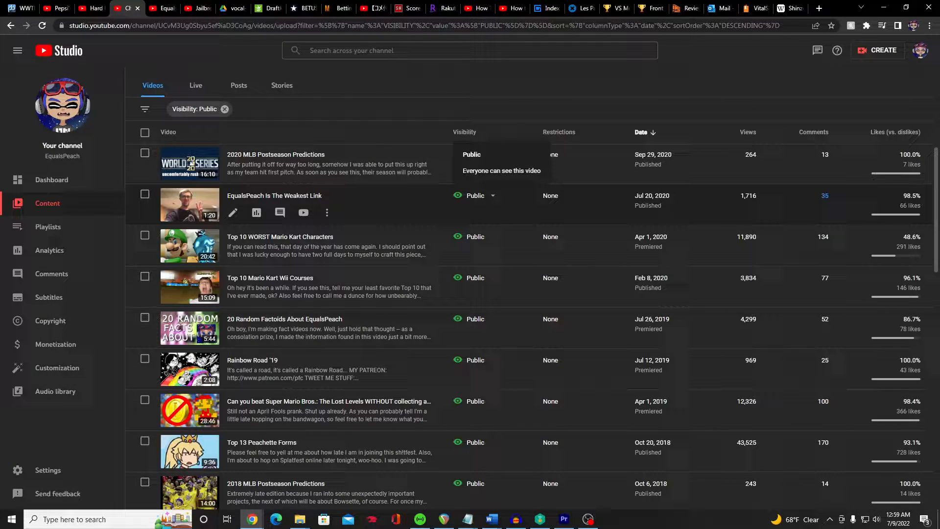